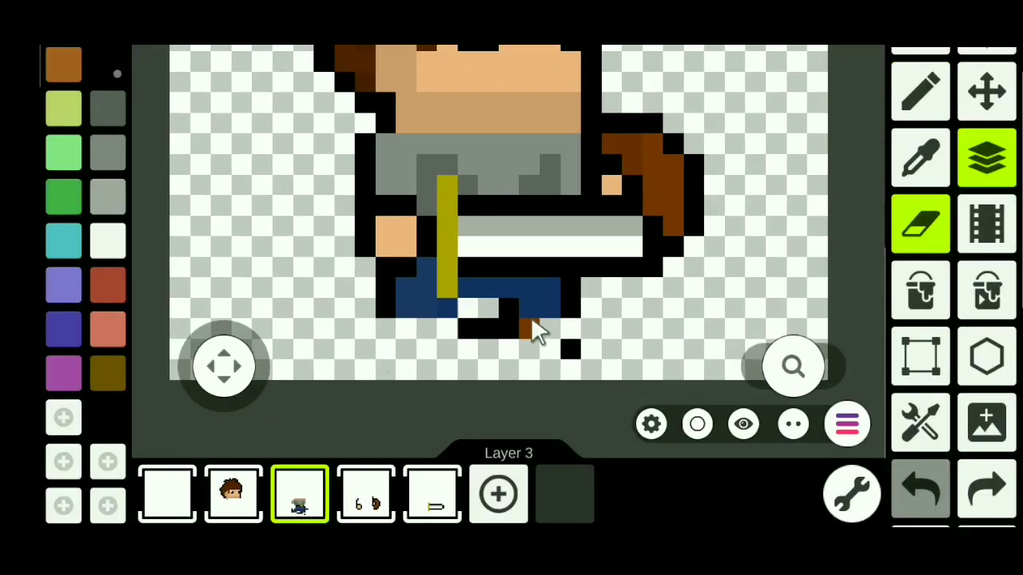
- Erase stray pixels by the hero's feet, add a fourth frame and preview the animation
click(365, 493)
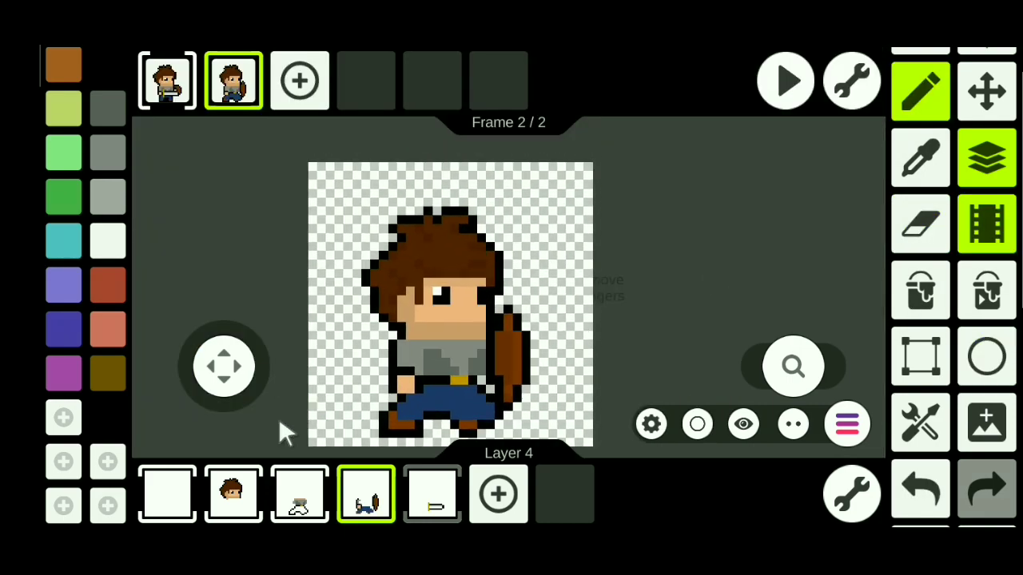
click(785, 80)
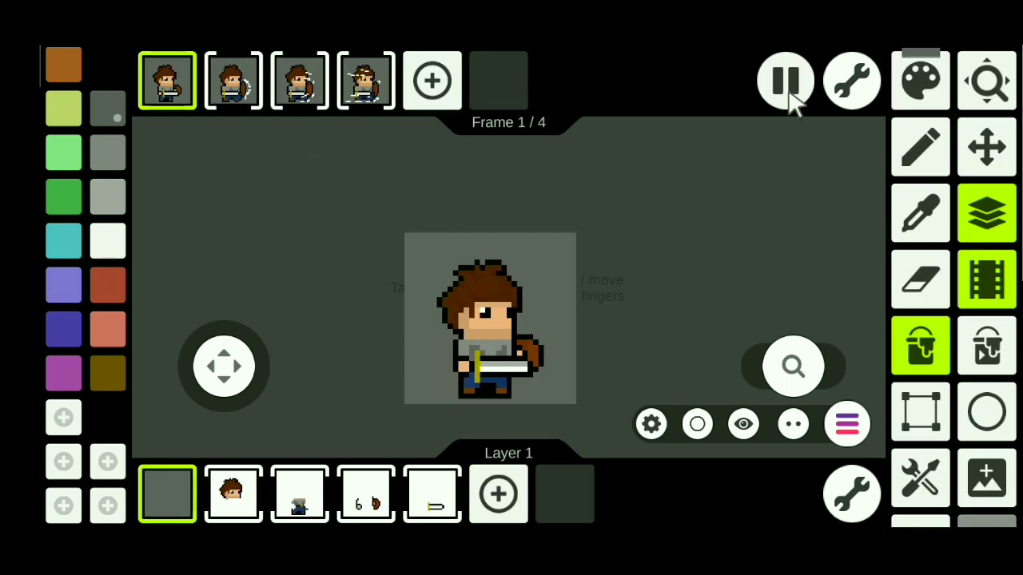
click(299, 80)
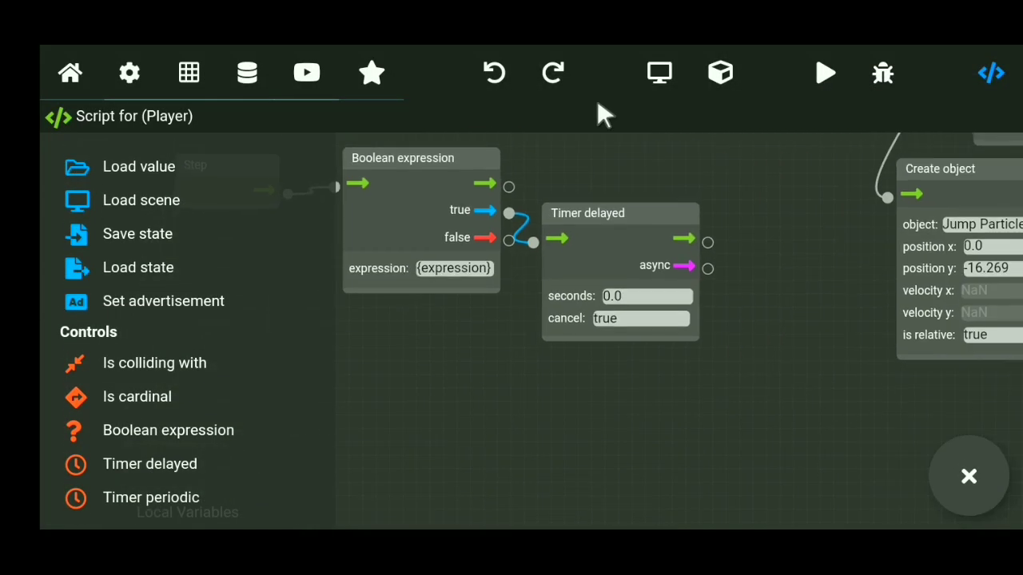
- Add a Boolean expression node feeding a Timer delayed node in the Player script
click(825, 72)
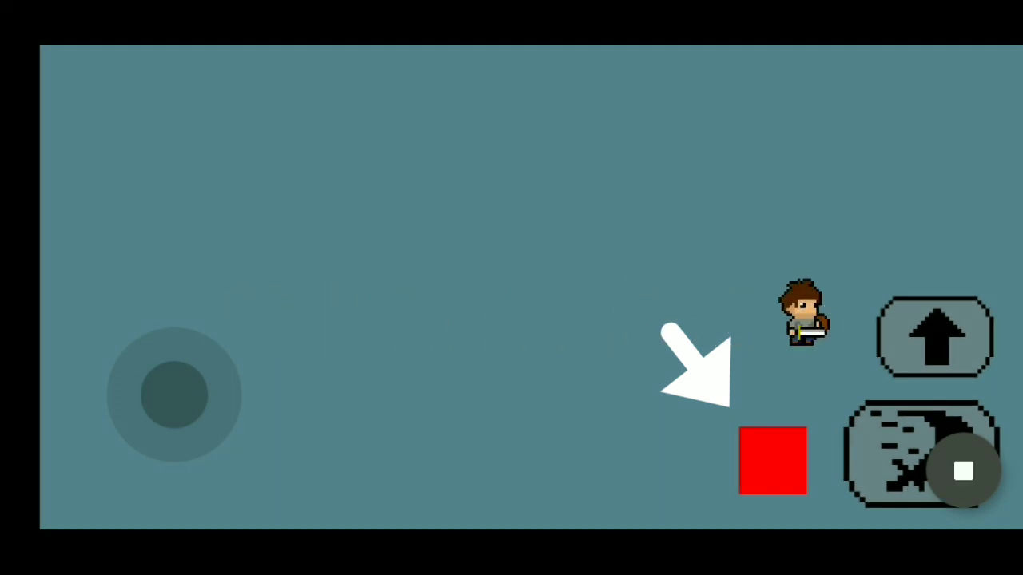
- Move the hero with the joystick to try the dash during the test run
drag(176, 395, 144, 396)
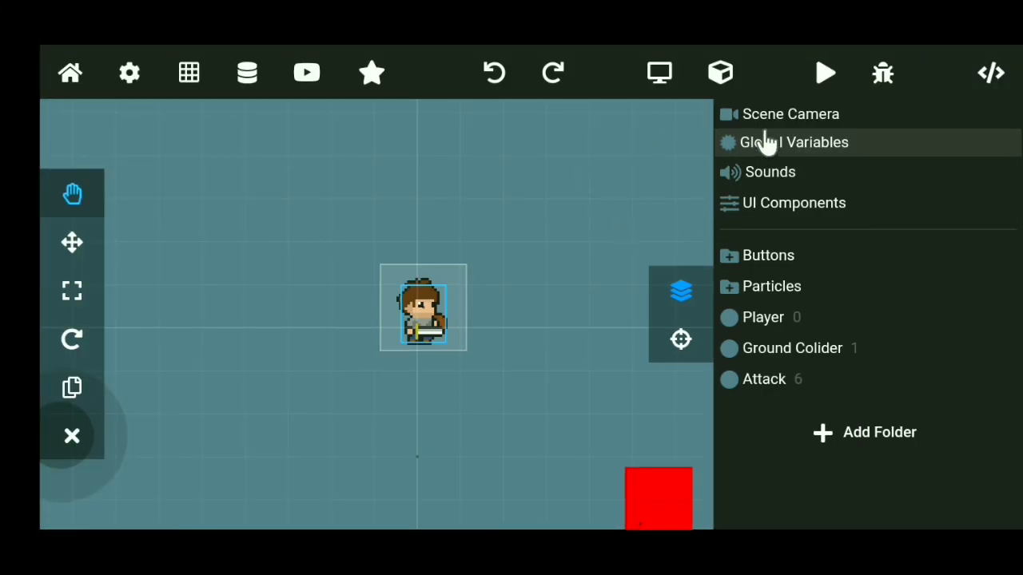
- Show the global variables, inspect ScaleCheck (boolean false), and start a new variable
click(795, 142)
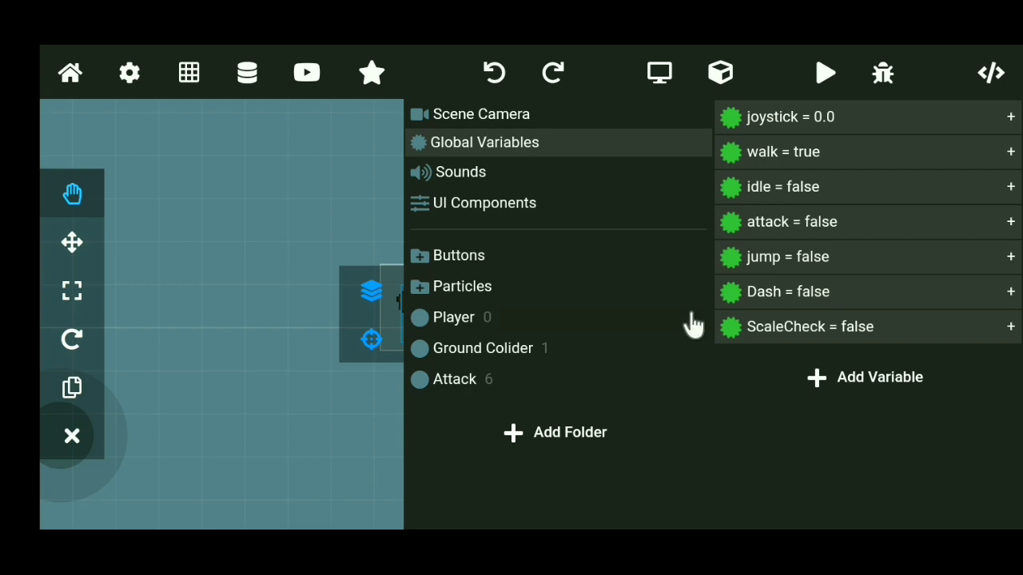
click(810, 326)
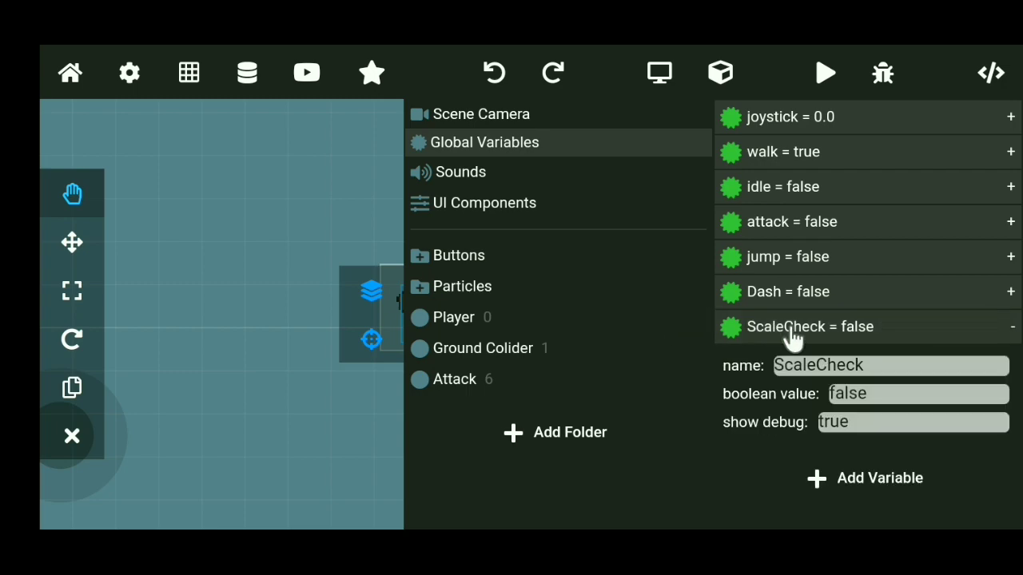
click(825, 73)
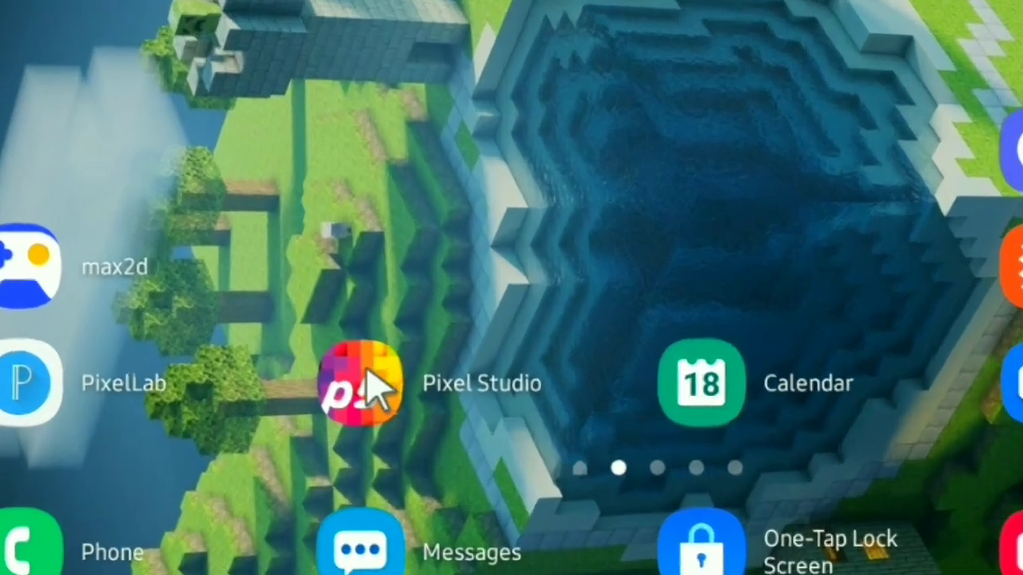
- Return through the home screen and add a Shoot Arrow Button object to the scene
click(363, 382)
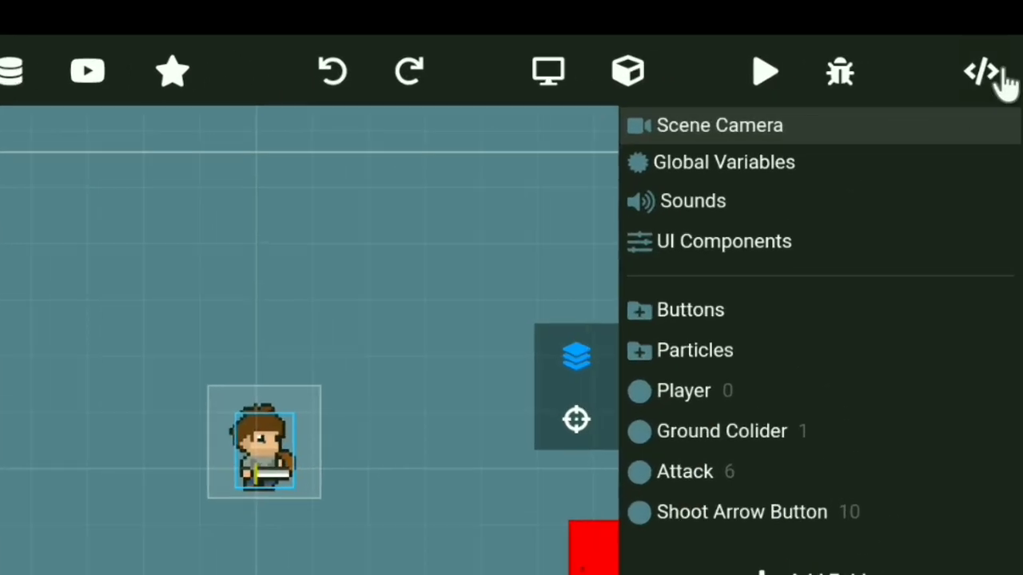
- Build the If condition from a global variable in the script editor
click(983, 72)
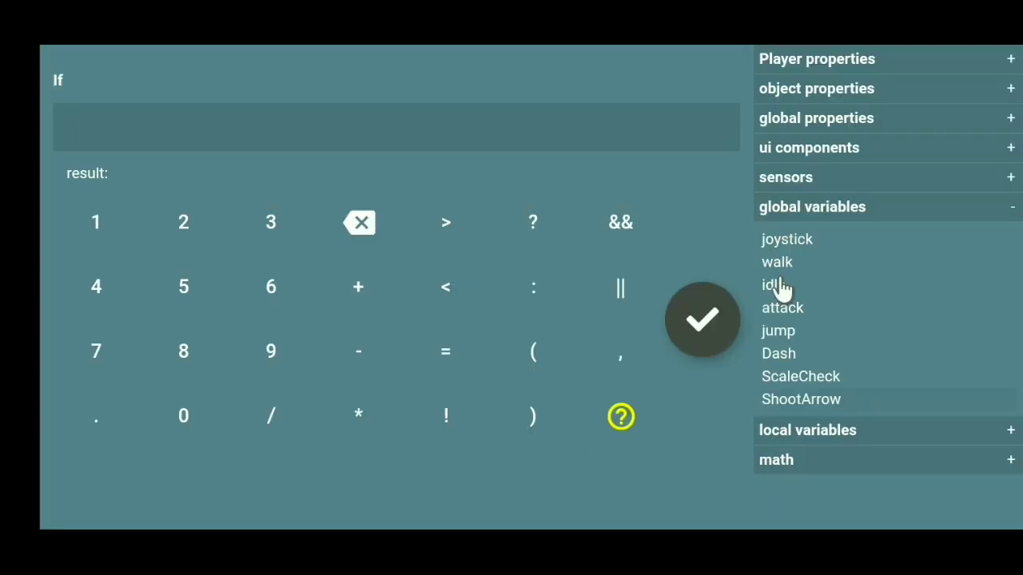
click(701, 319)
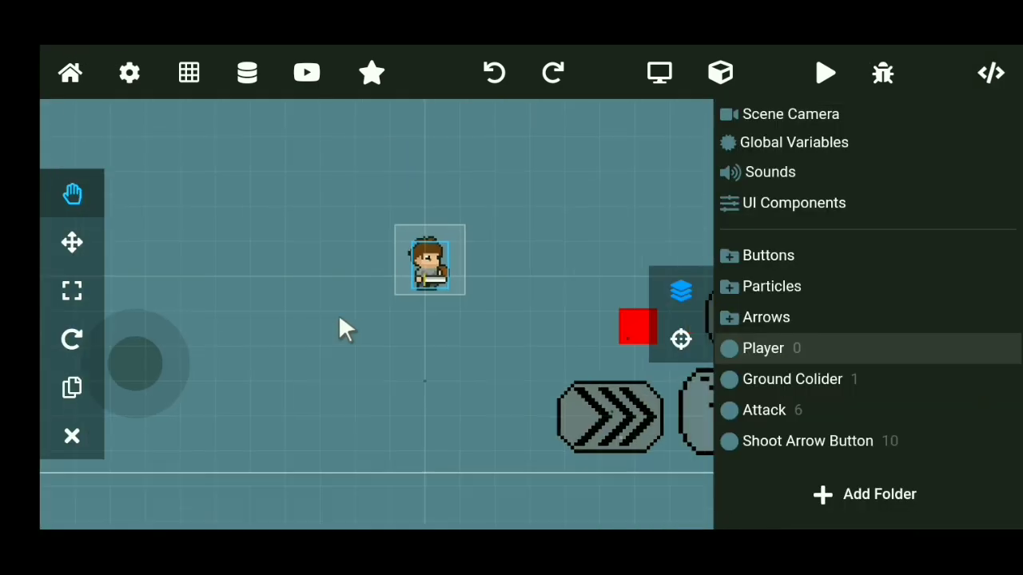
click(826, 72)
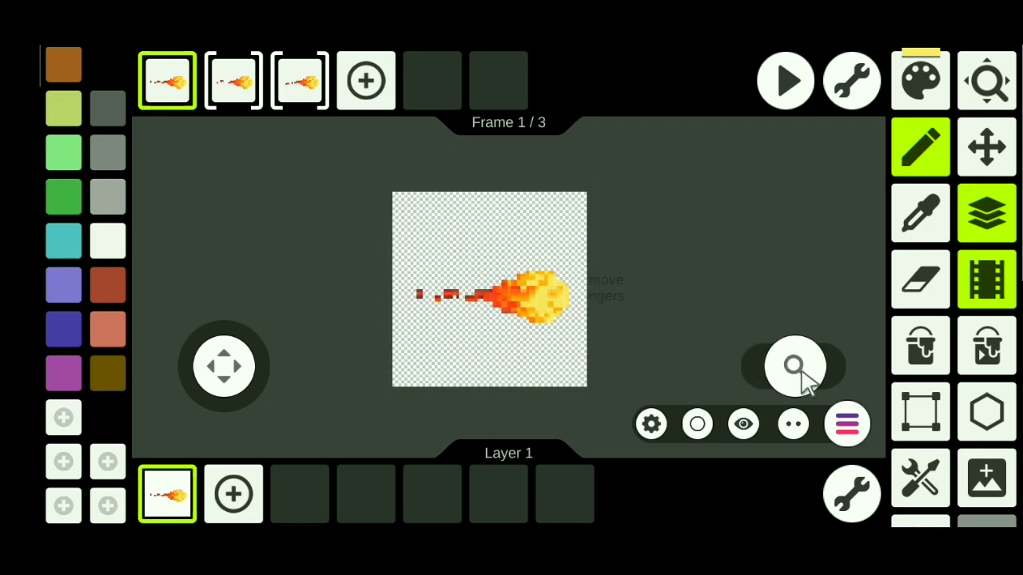
- Zoom in to inspect the three-frame fireball sprite
click(793, 366)
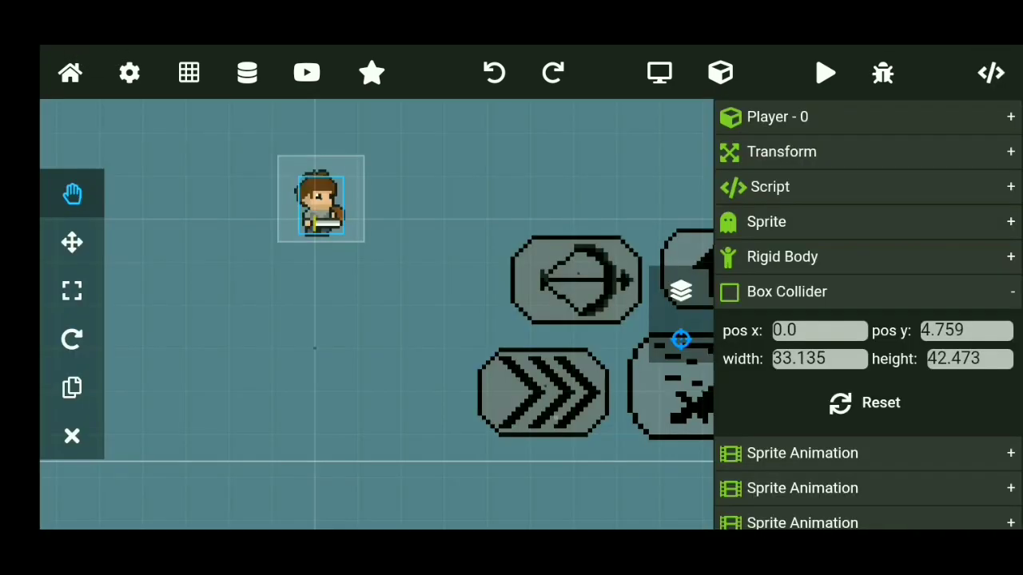
- Set the Player box collider to 33.135 by 42.473 with pos y 4.759
click(826, 73)
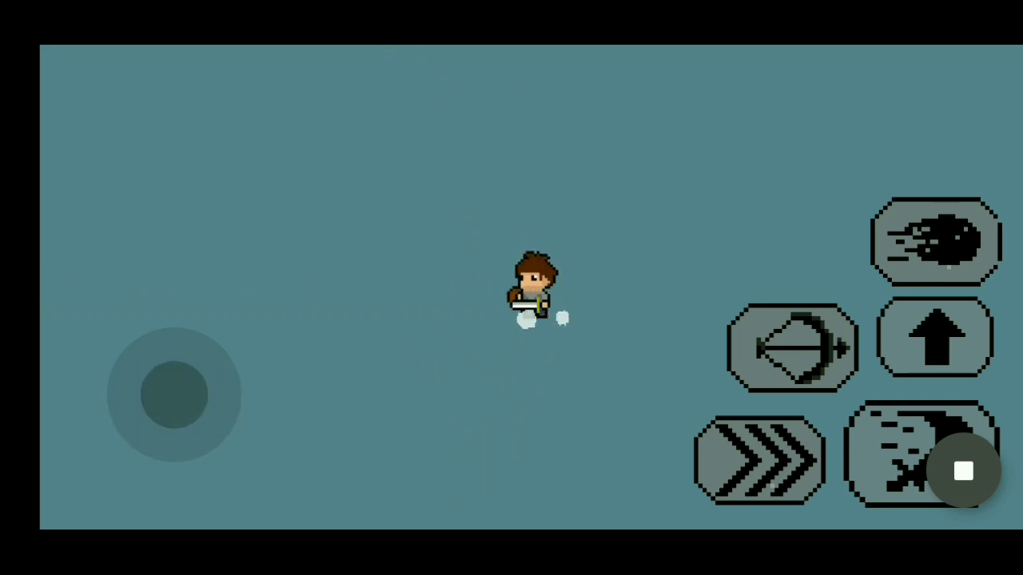
- Move the hero, shoot an arrow and launch a fireball in the test run
drag(174, 395, 204, 400)
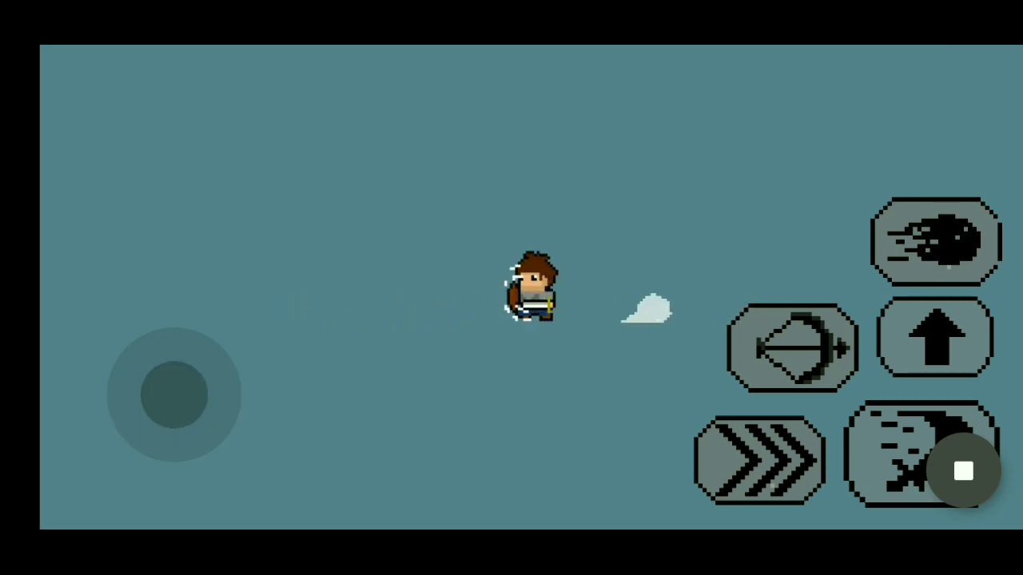
click(791, 347)
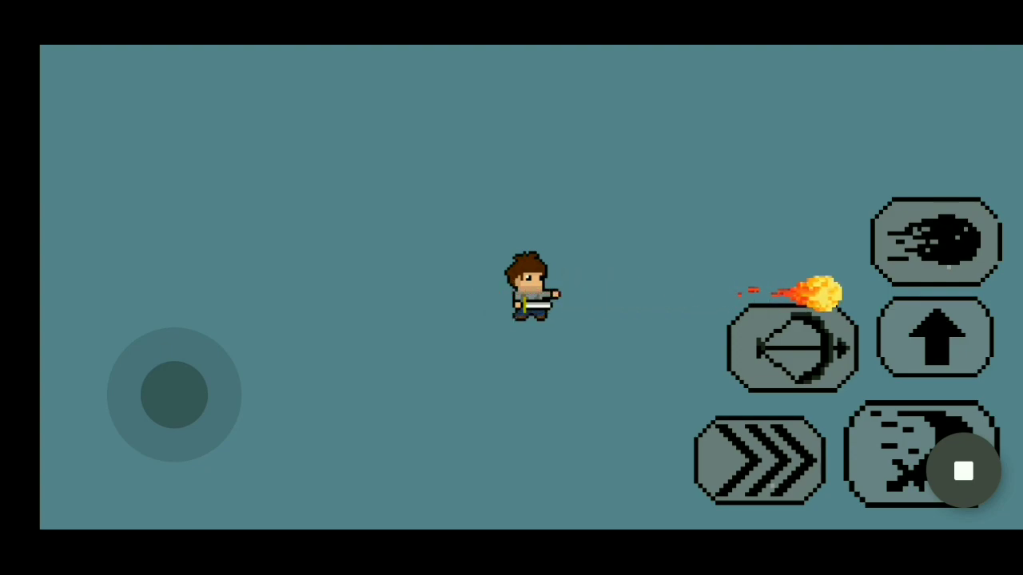
click(963, 470)
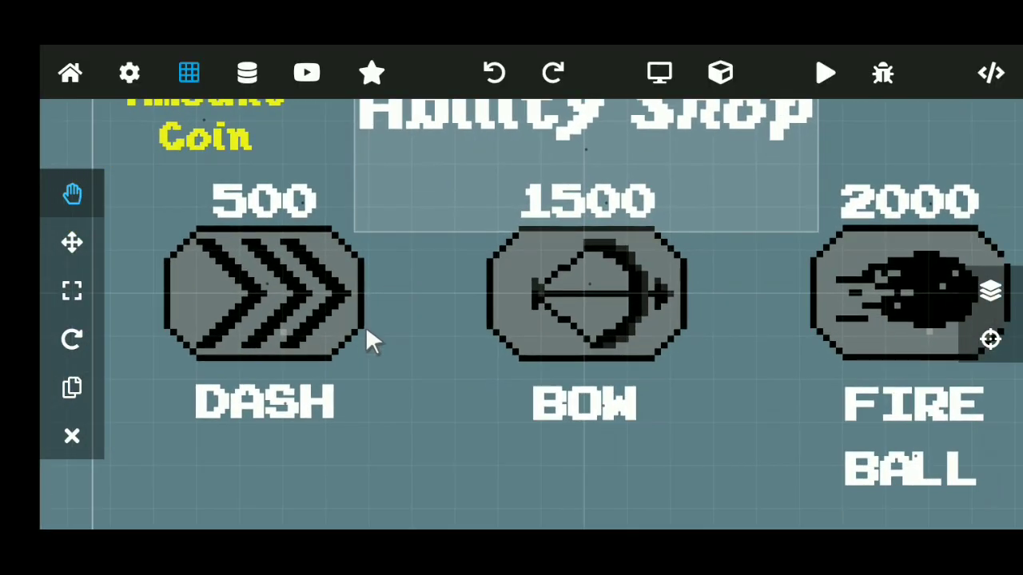
mouse_move(446, 284)
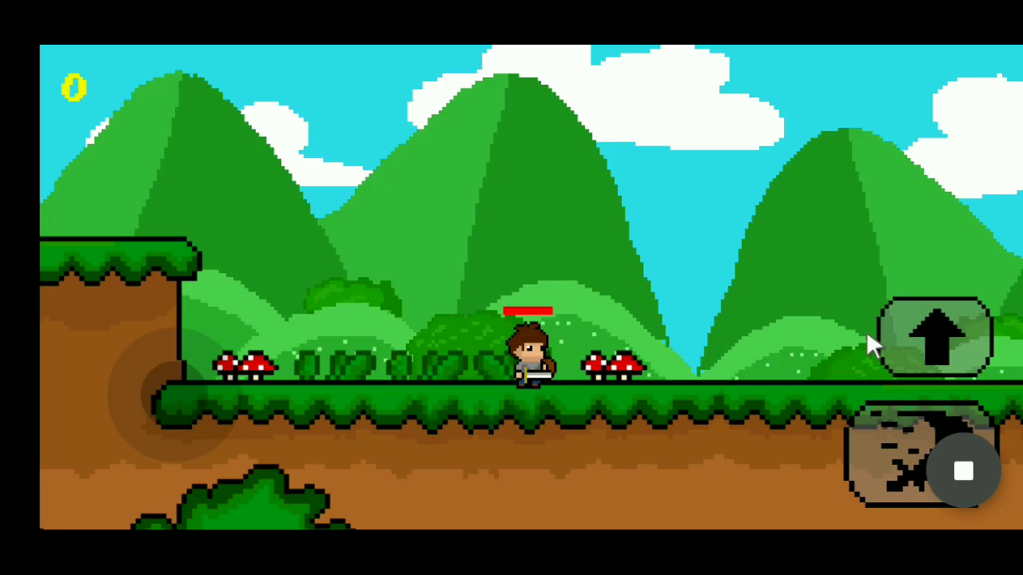
mouse_move(587, 184)
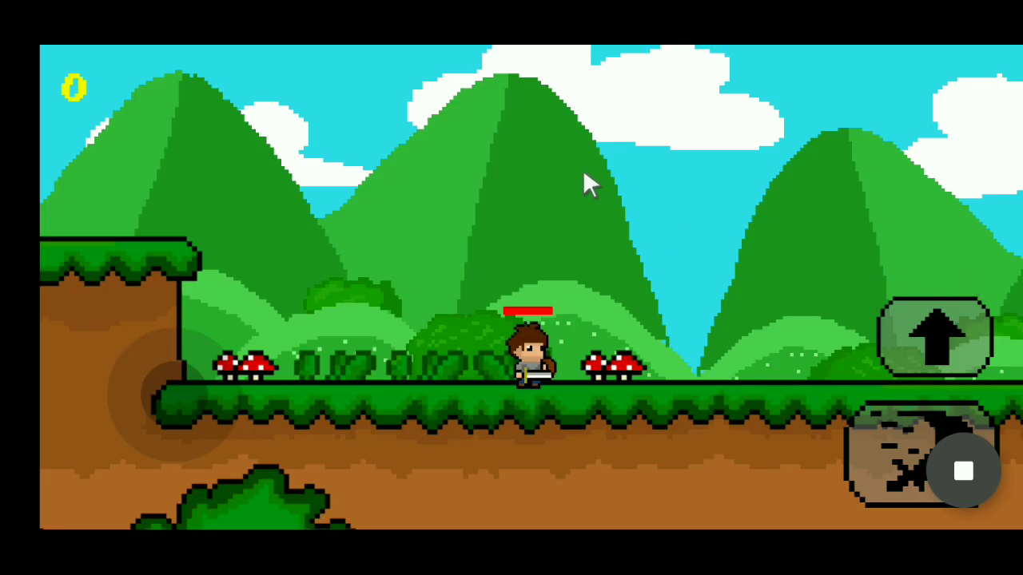
mouse_move(219, 431)
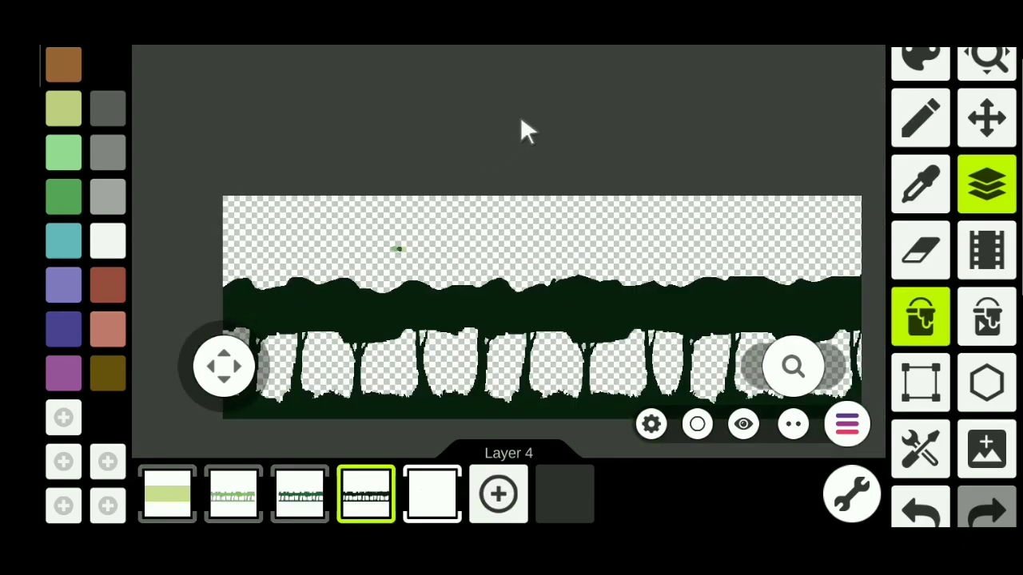
- Paint the dark tree silhouettes on Layer 4 of the forest background
click(167, 493)
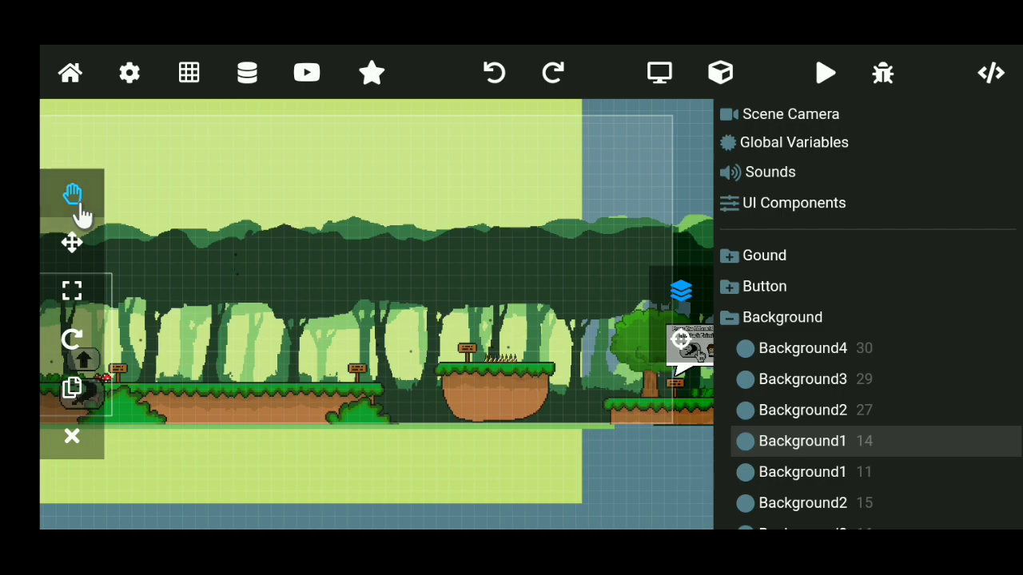
- Pan across the level to view the layered forest background in place
click(826, 72)
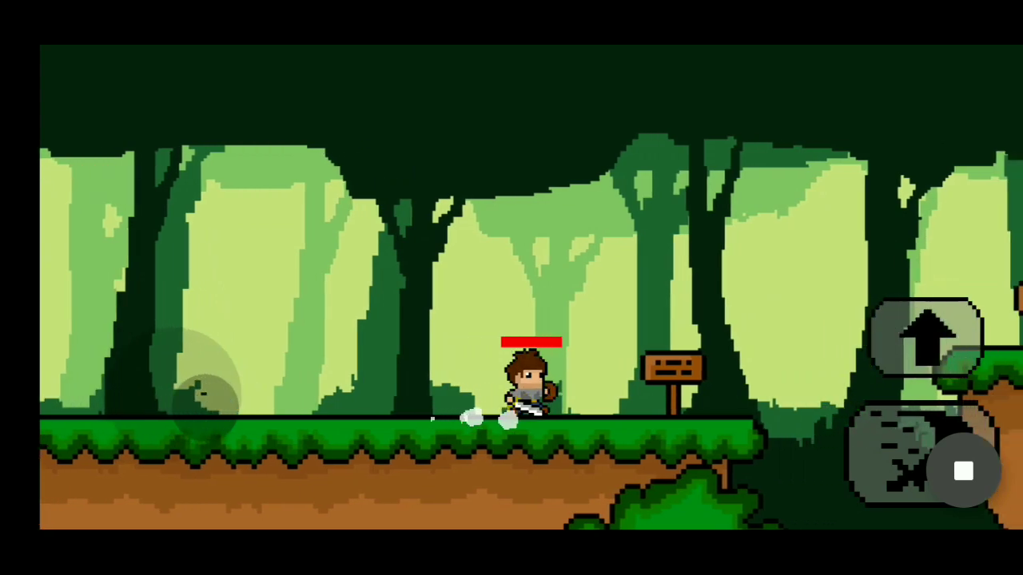
- Dash the hero forward, then jump toward the raised spiked grassy platform
click(927, 339)
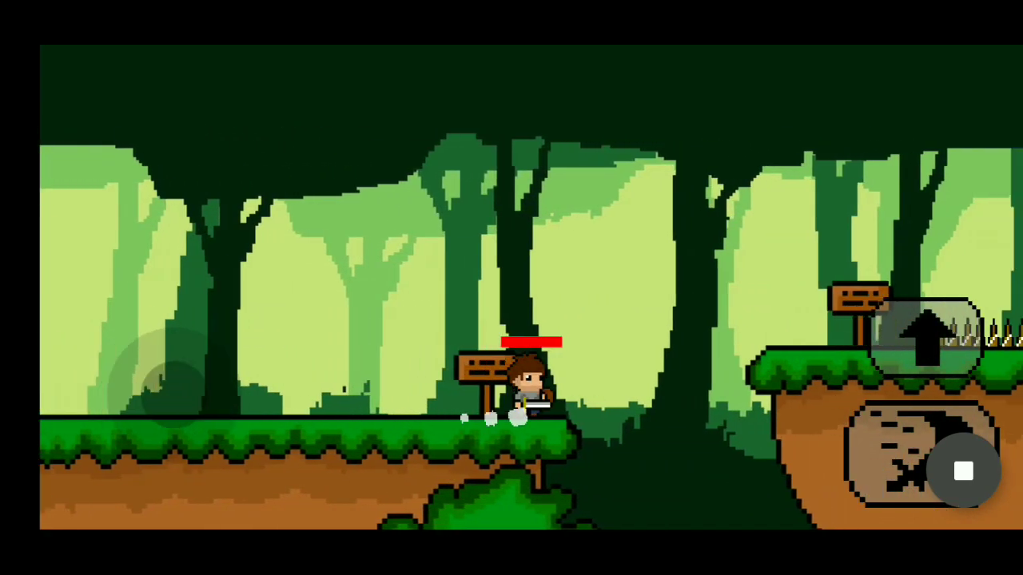
click(927, 335)
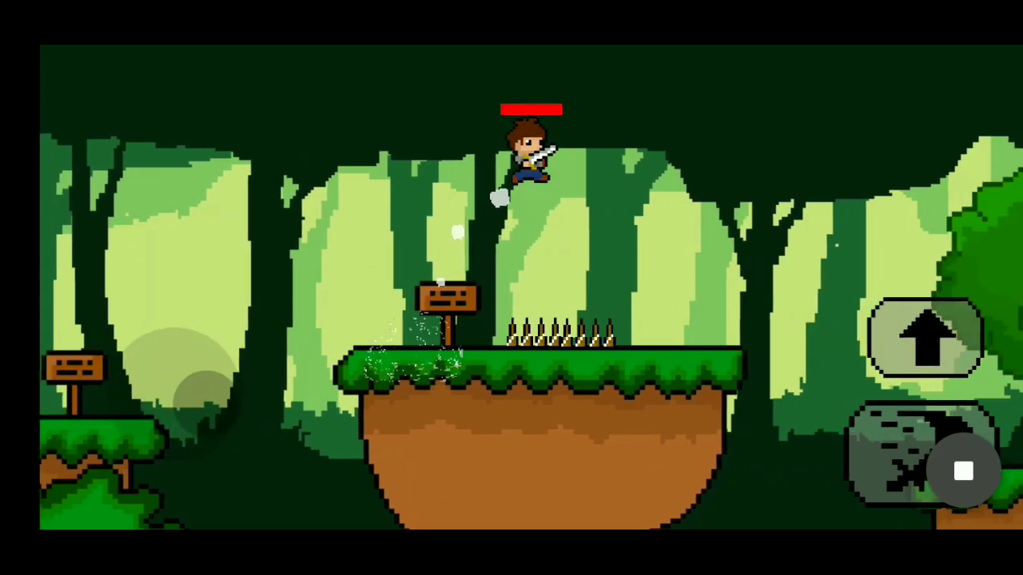